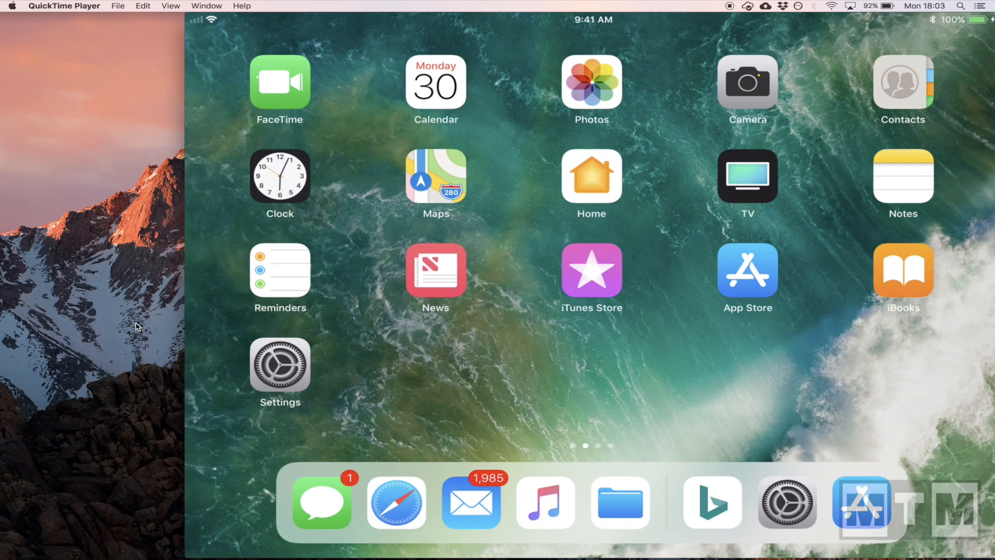
Swipe to the next Home Screen page of app icons.
scroll(left, 3)
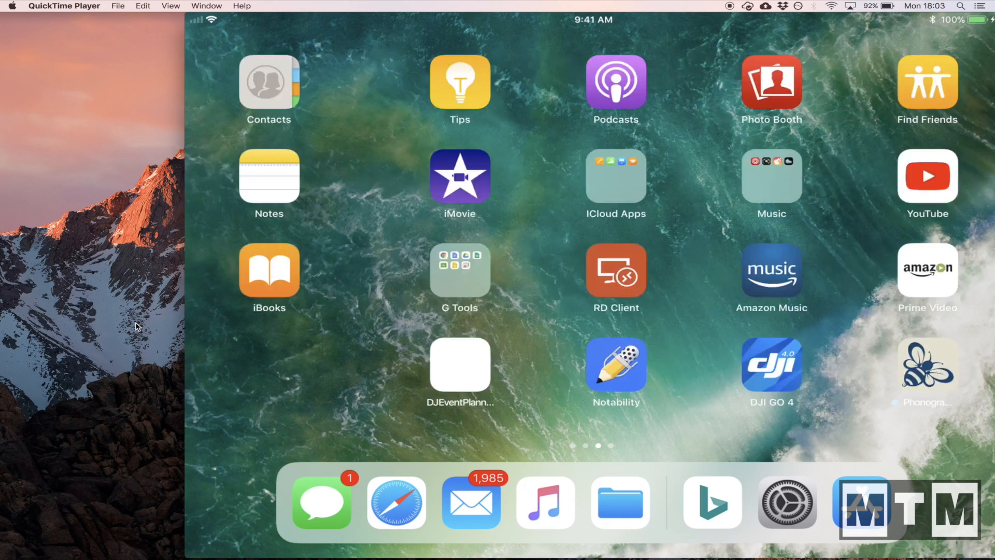
scroll(left, 3)
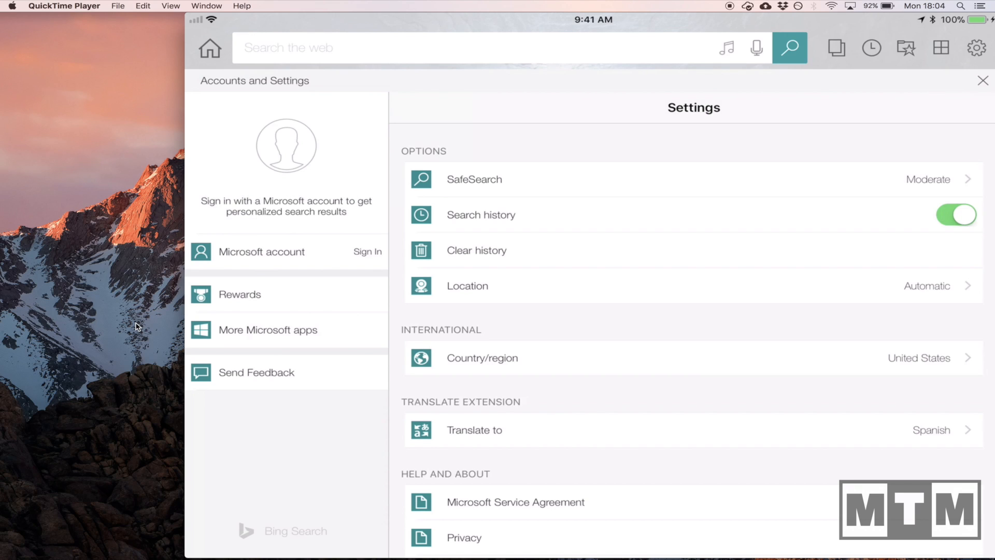
Choose Spanish from the Translate-to language list in Bing settings.
click(473, 429)
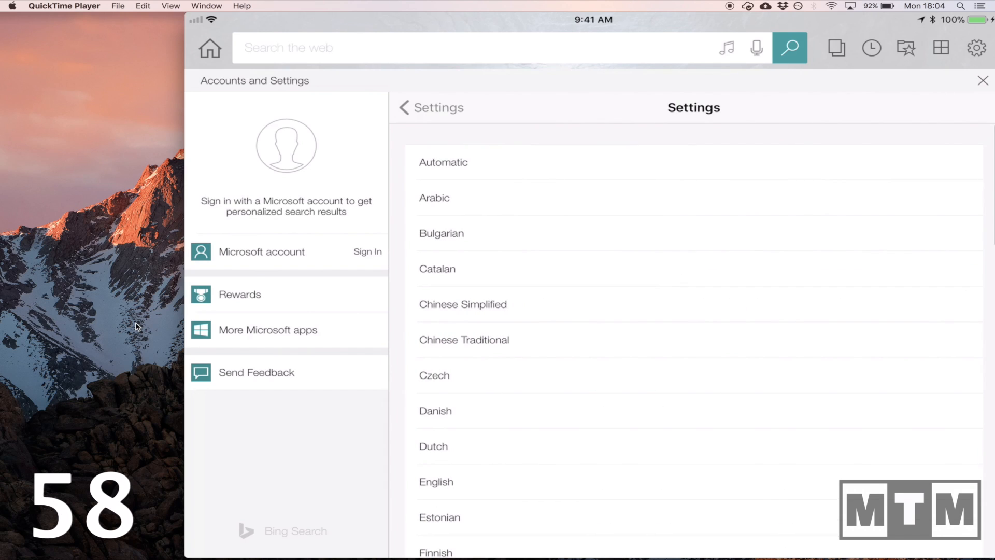
scroll(down, 3)
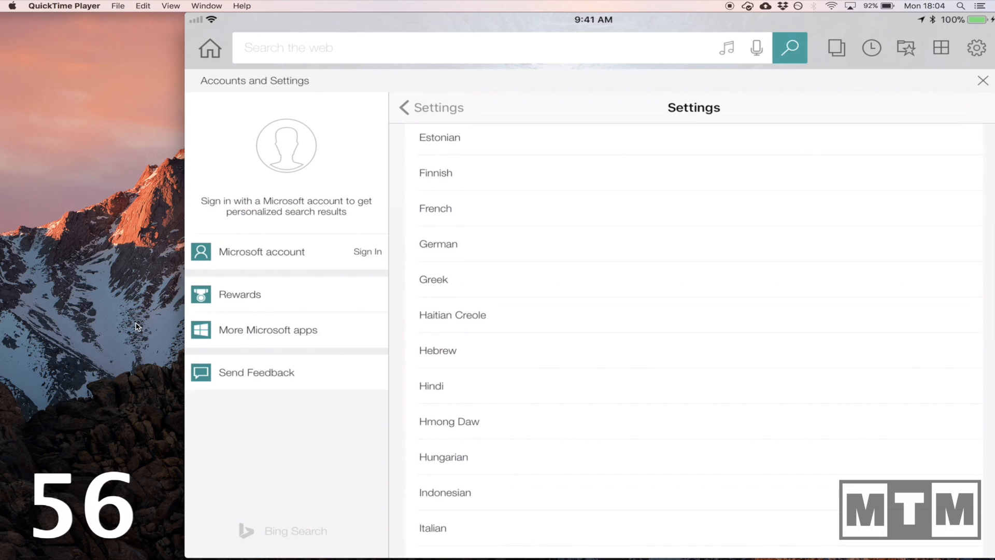
scroll(down, 3)
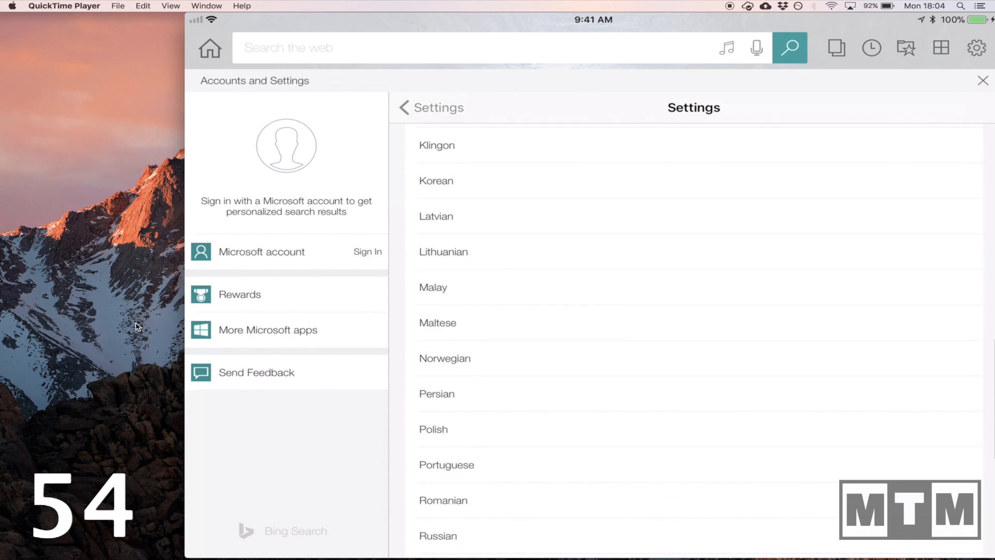
scroll(down, 3)
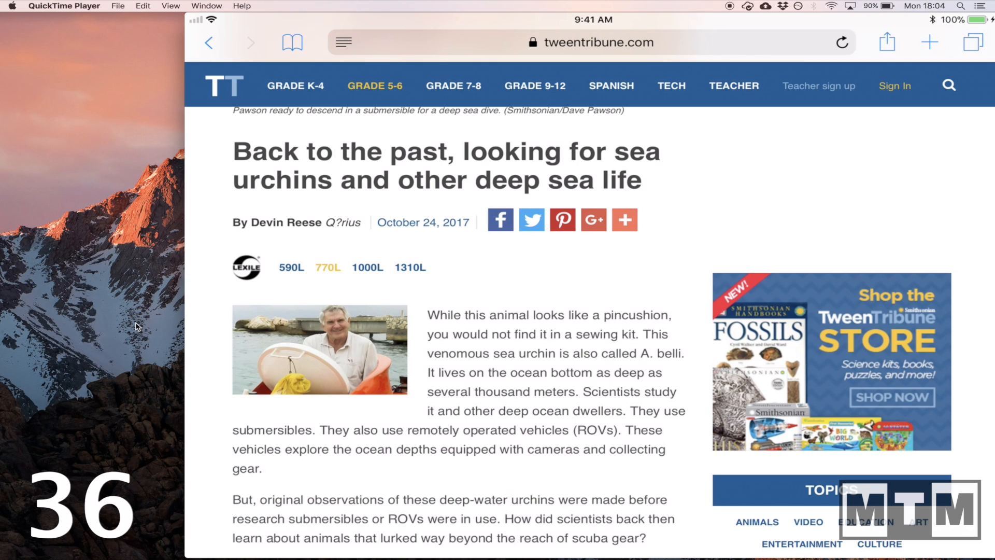
Enable Bing Translator in the share sheet and translate the sea urchin article into Spanish.
click(886, 42)
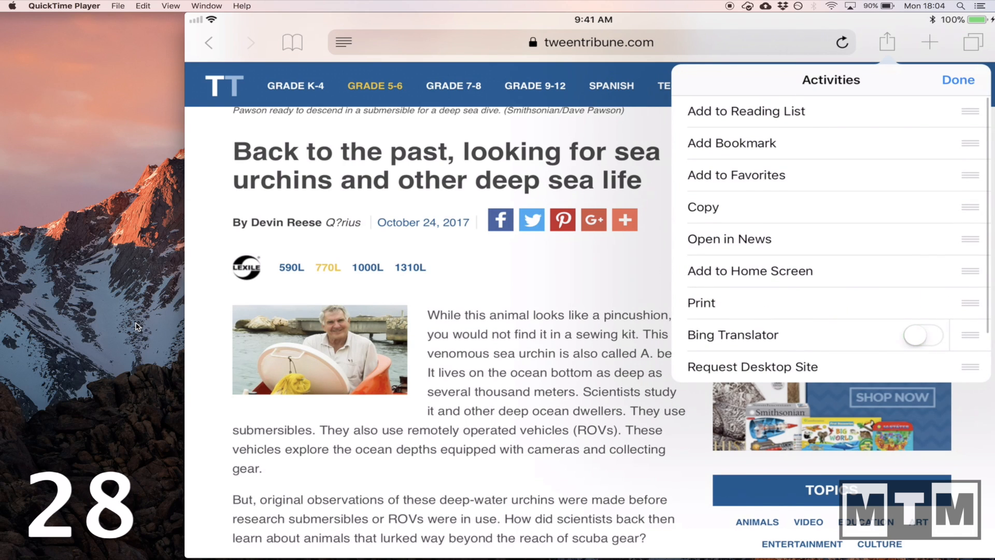
click(924, 335)
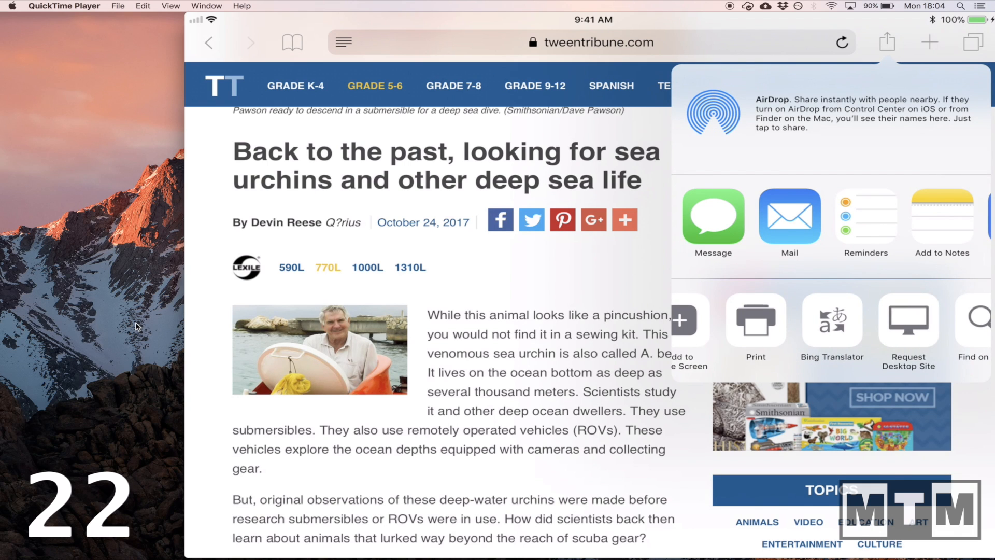
click(831, 320)
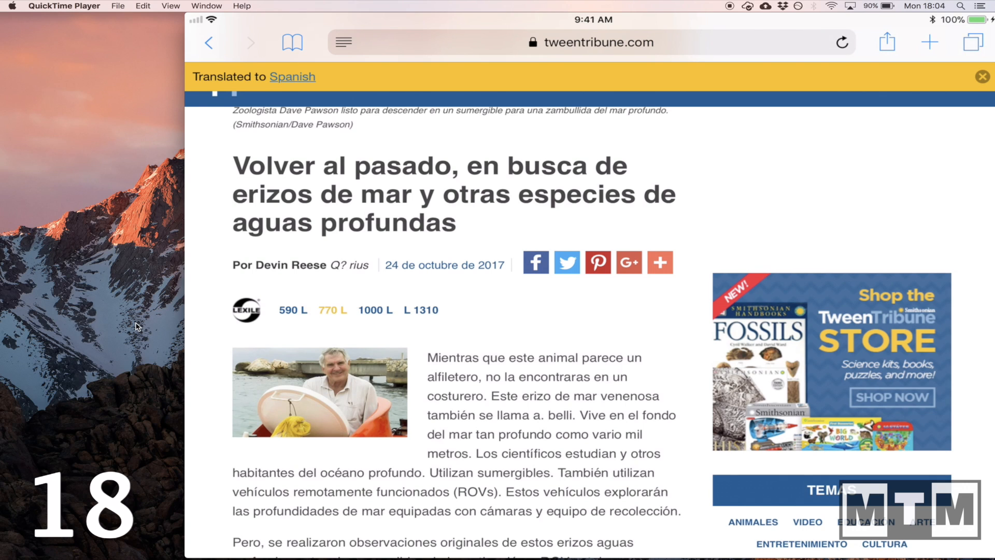
Select the opening Spanish sentence about the pincushion-like animal and have it spoken aloud.
scroll(down, 3)
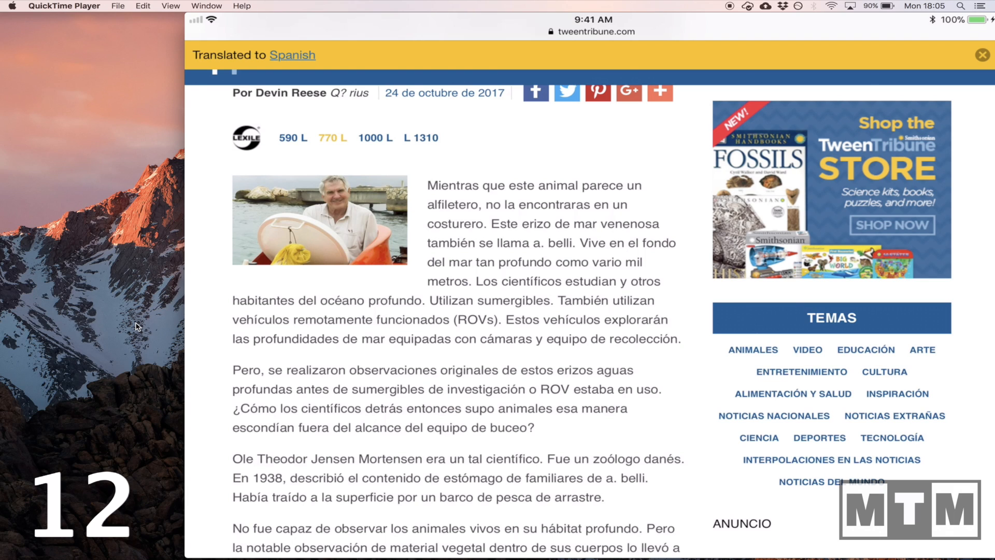
double_click(452, 185)
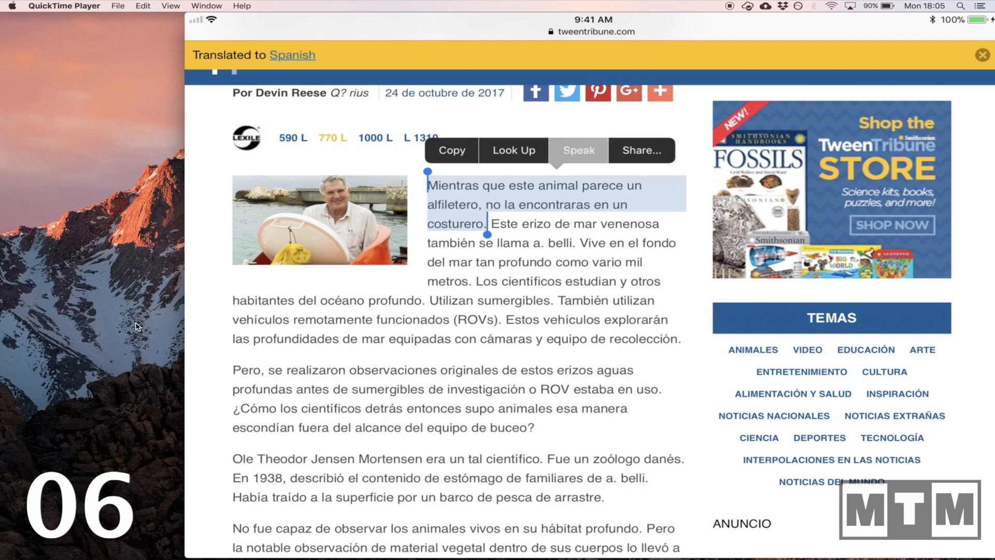
click(577, 150)
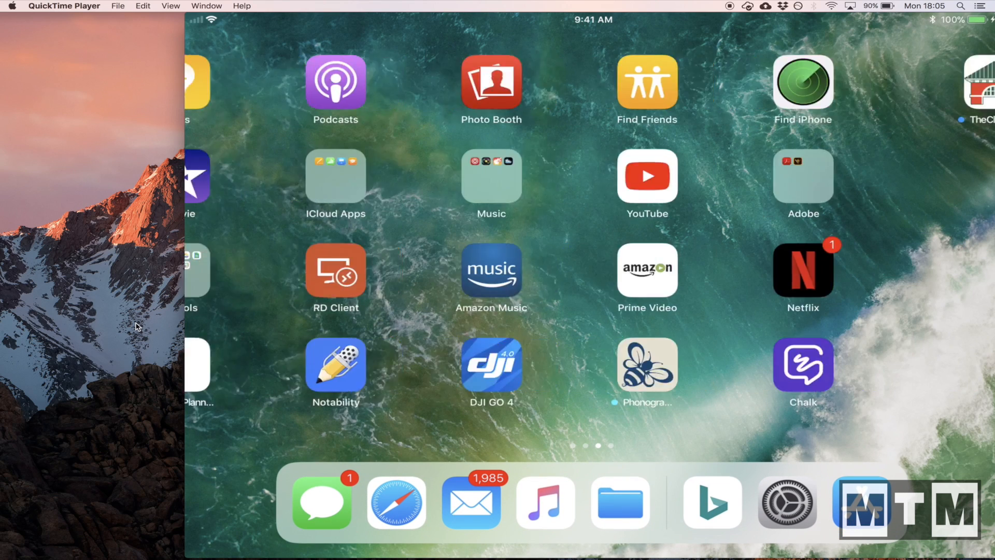
Swipe to the last Home Screen page holding Bing for iPad.
scroll(left, 3)
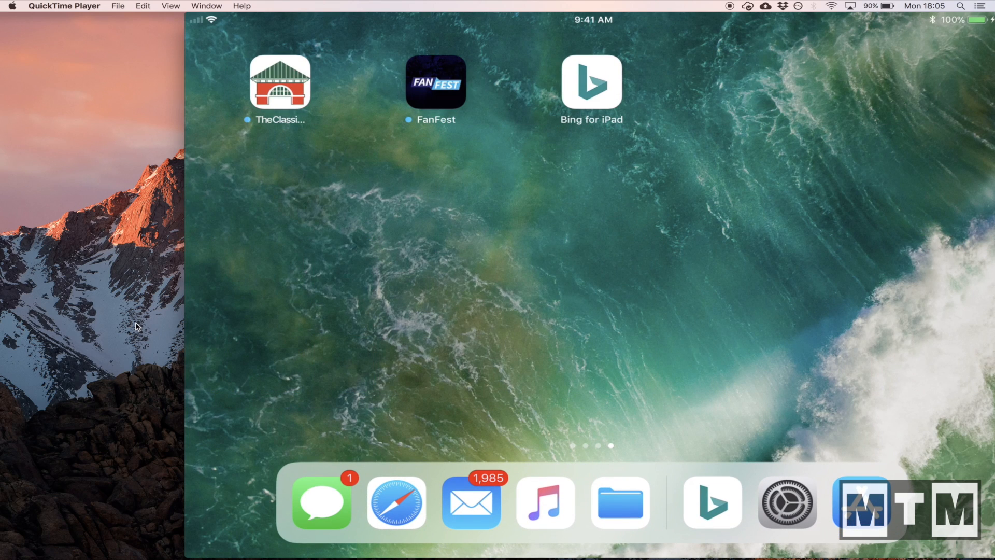